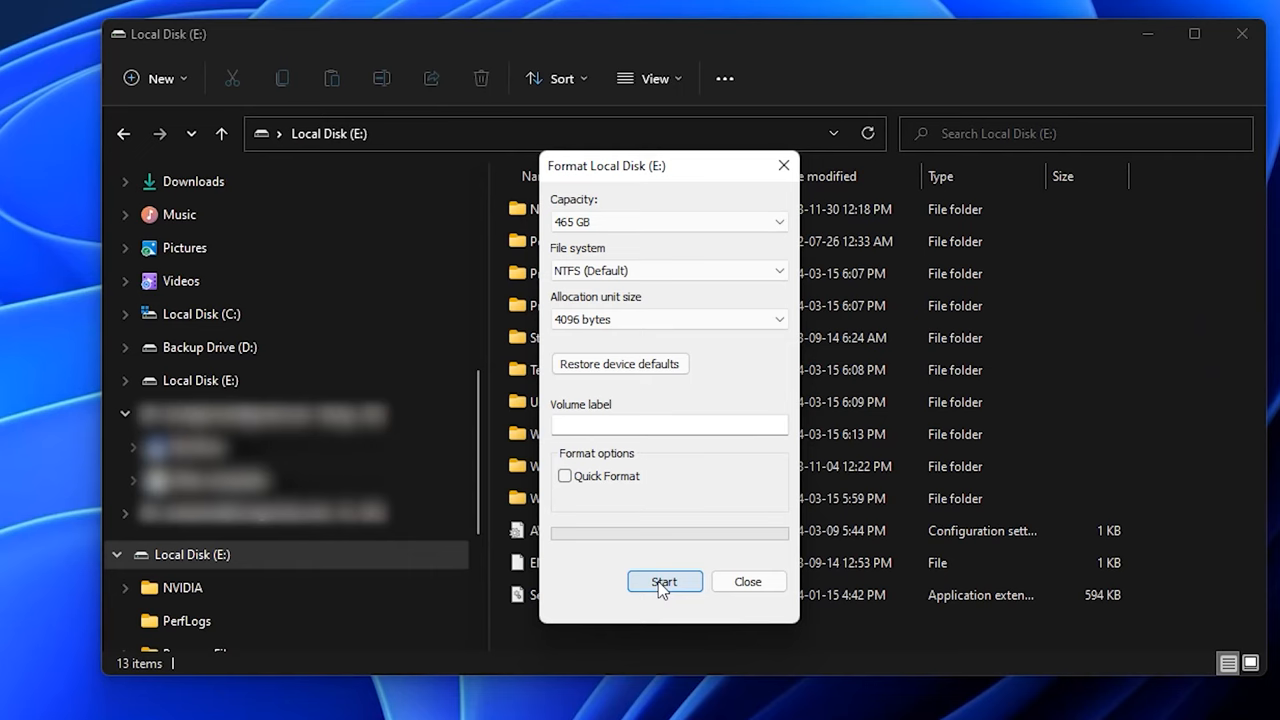
# Start formatting Local Disk (E:) with NTFS and 4096-byte allocation units.
pyautogui.click(664, 580)
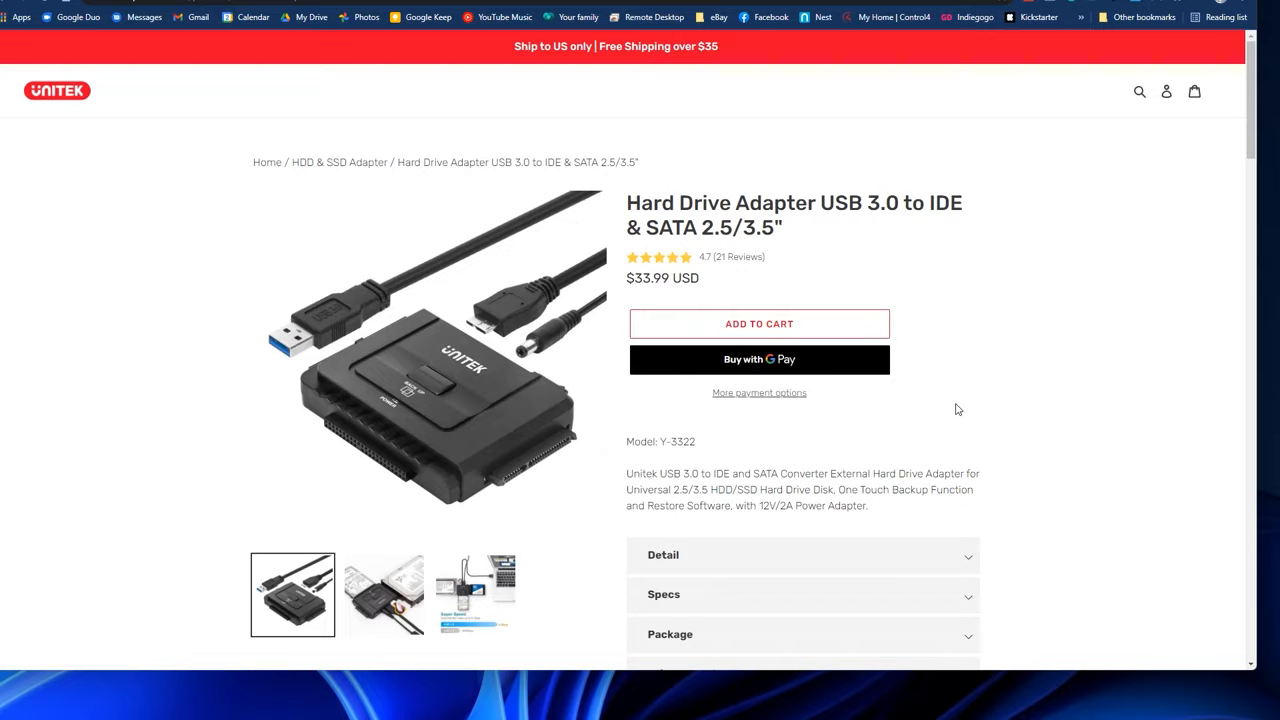
# Scroll down the Unitek USB 3.0 to IDE & SATA adapter product page.
pyautogui.scroll(-3)
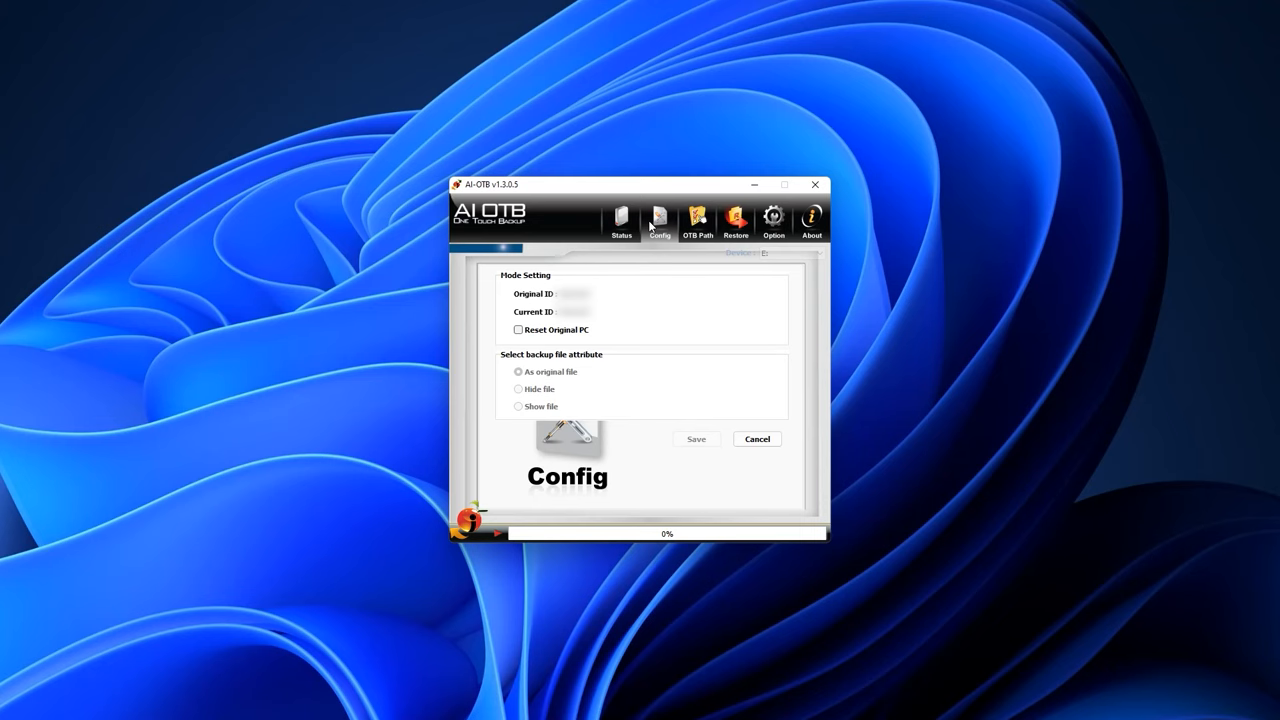
# View the AI OTB Status showing 225.3 GB total, 223.4 GB free, backup set Initialized.
pyautogui.click(696, 218)
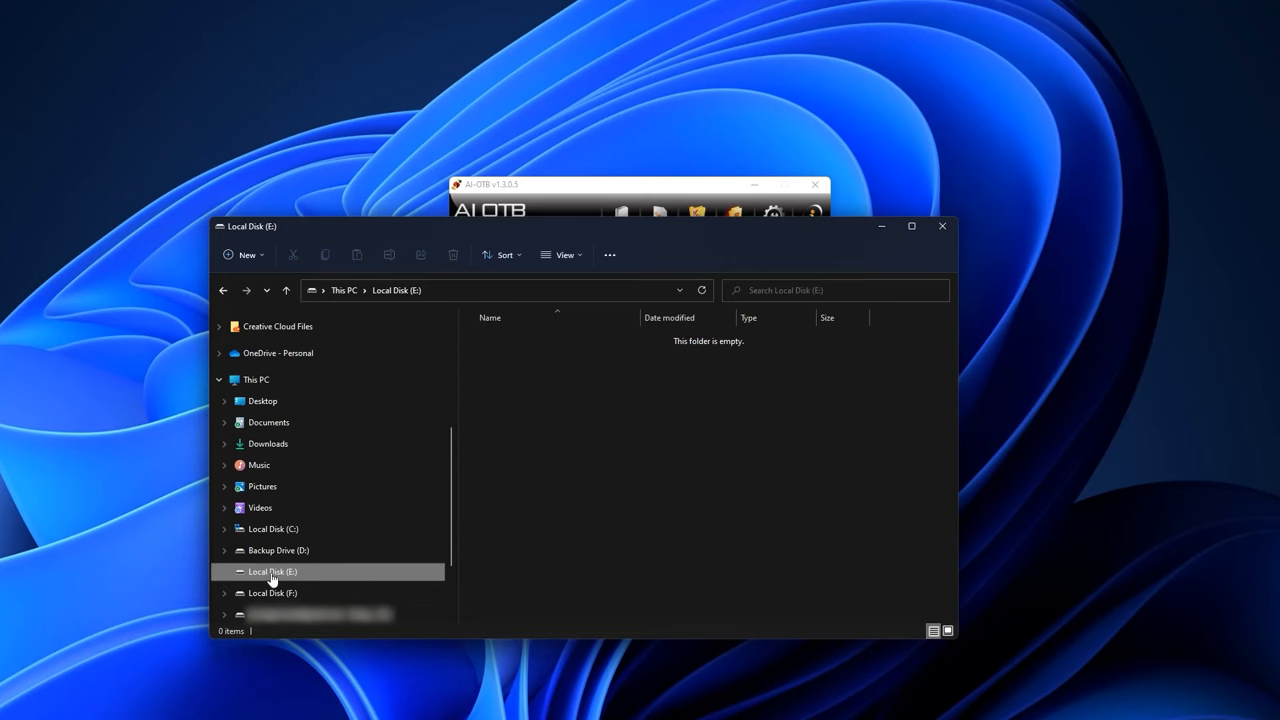
pyautogui.moveTo(360, 580)
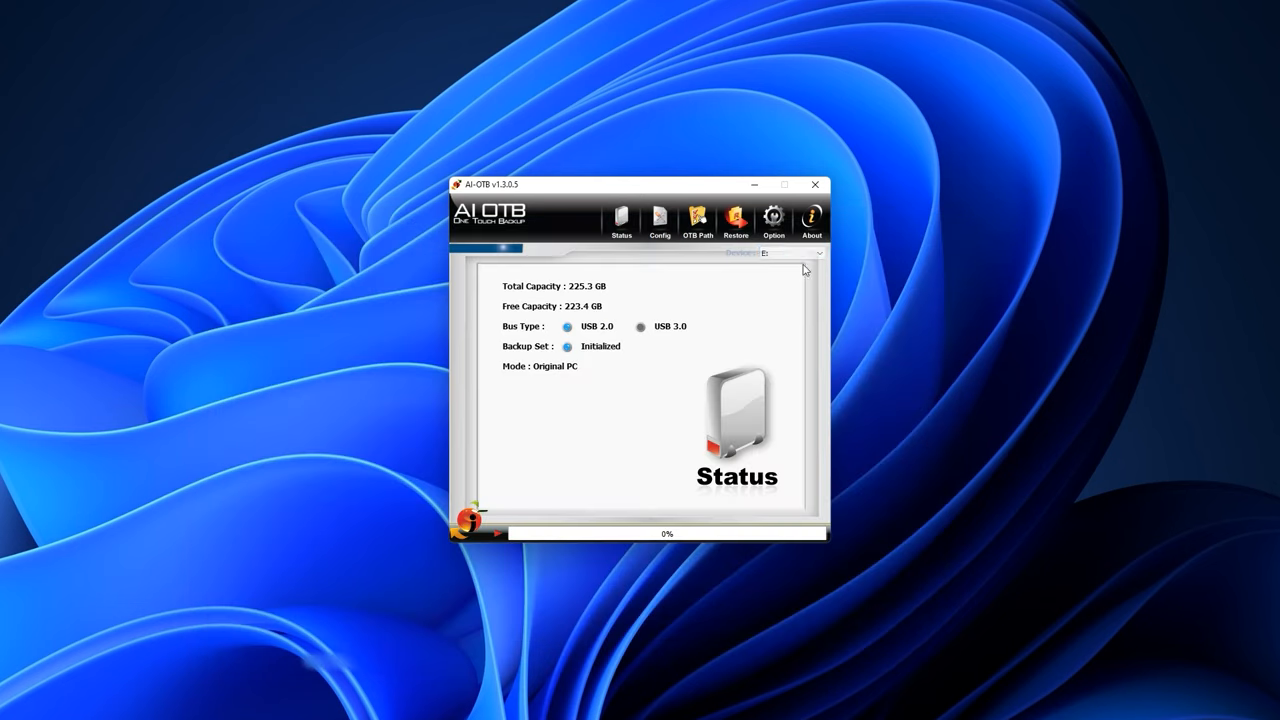
# Restore the backup to the custom Downloads\Download Test path and acknowledge completion.
pyautogui.click(736, 218)
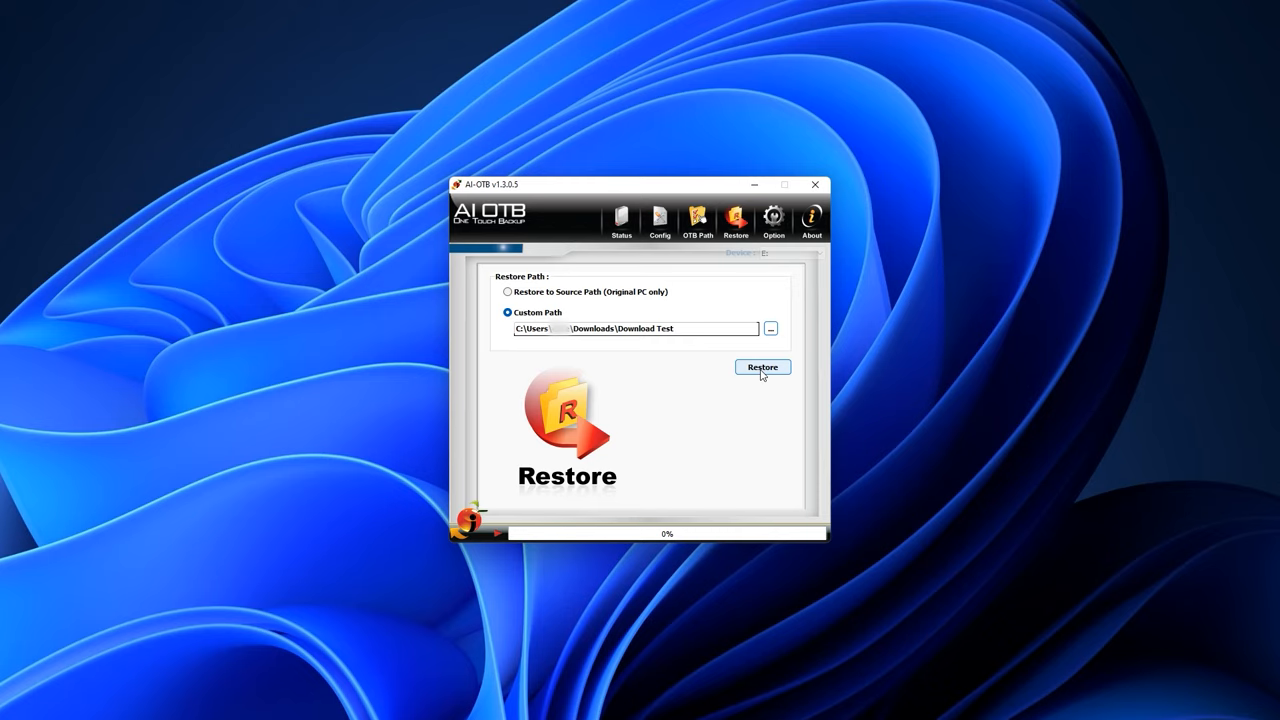
pyautogui.click(762, 368)
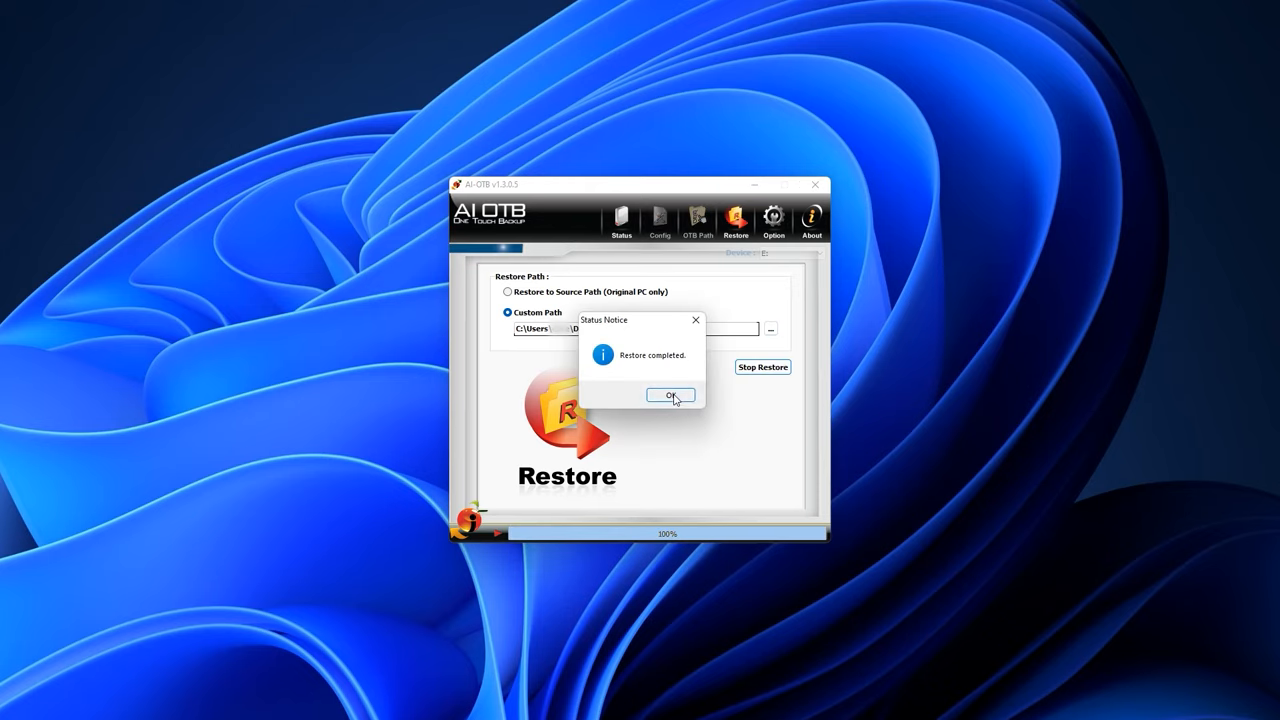
pyautogui.click(670, 394)
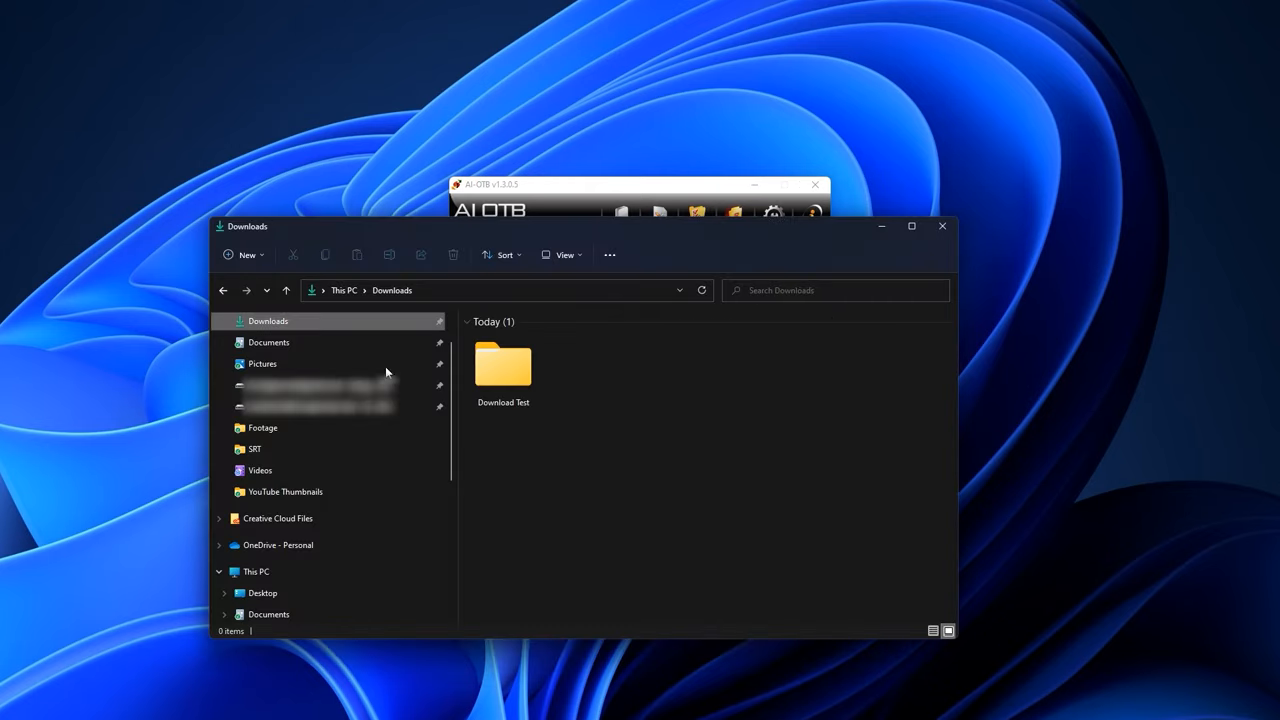
# Check the Download Test folder, then confirm erasing all data to format Local Disk (E:).
pyautogui.doubleClick(504, 364)
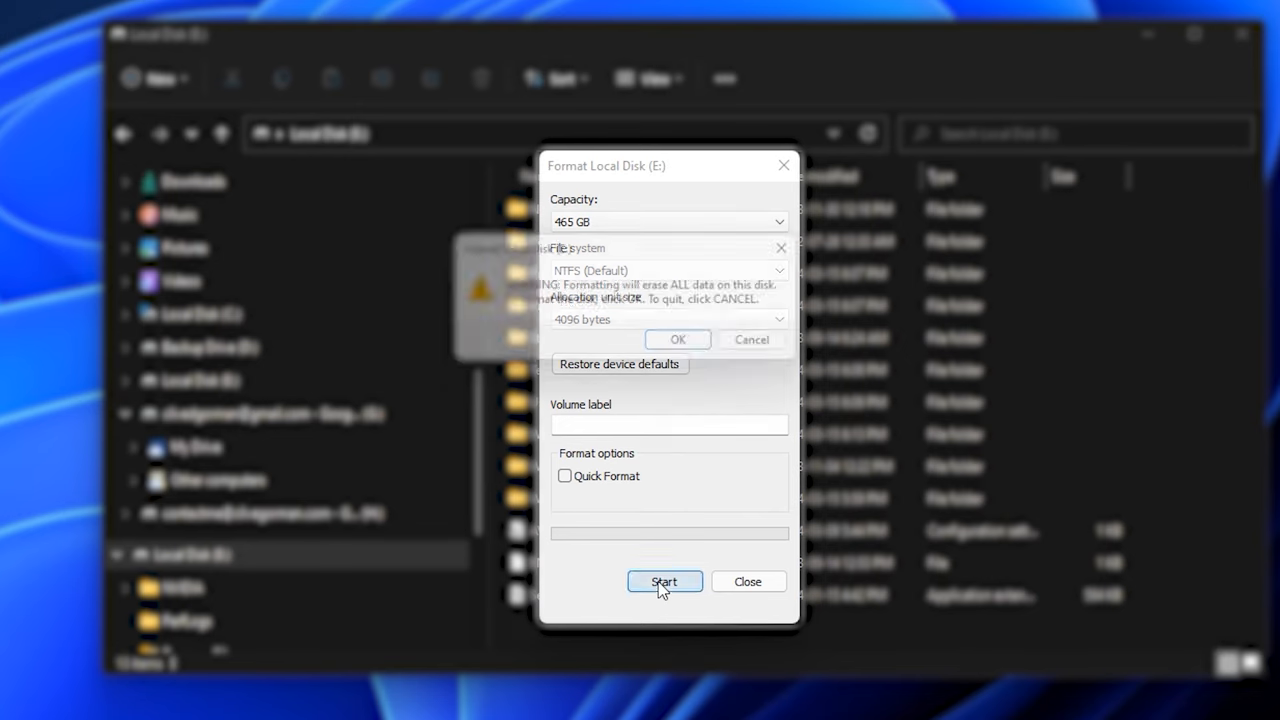
pyautogui.click(664, 580)
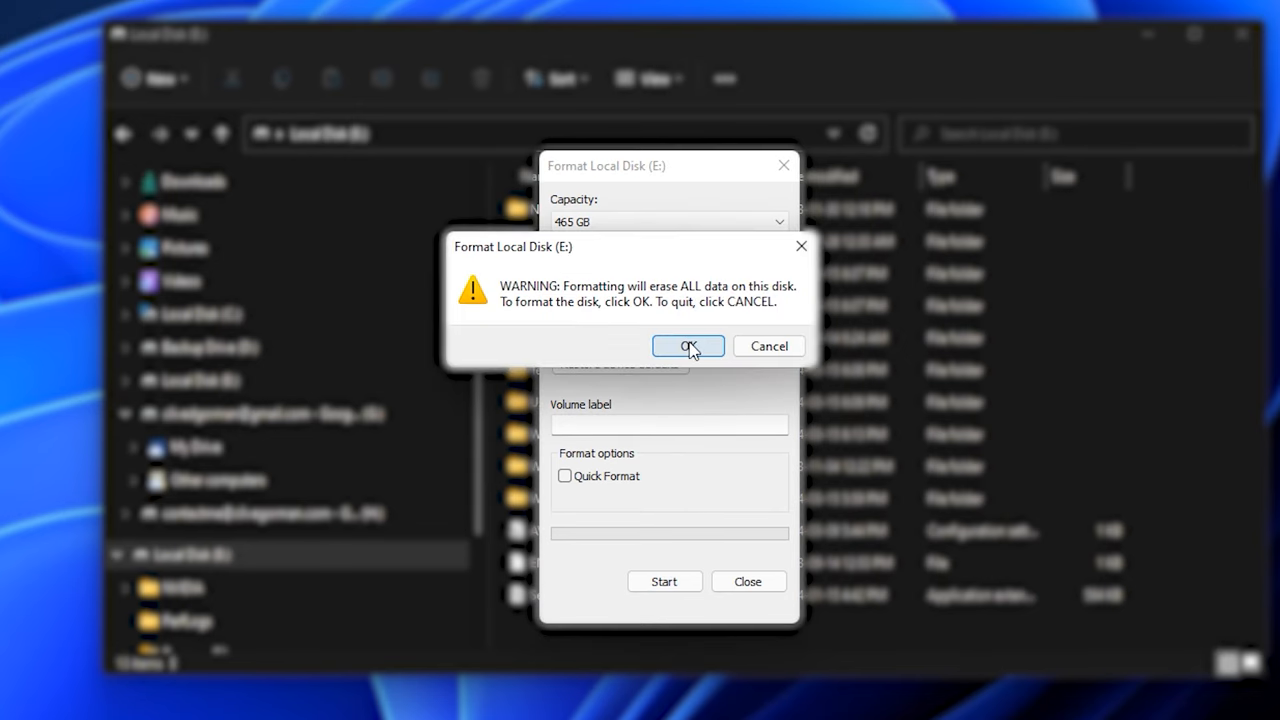